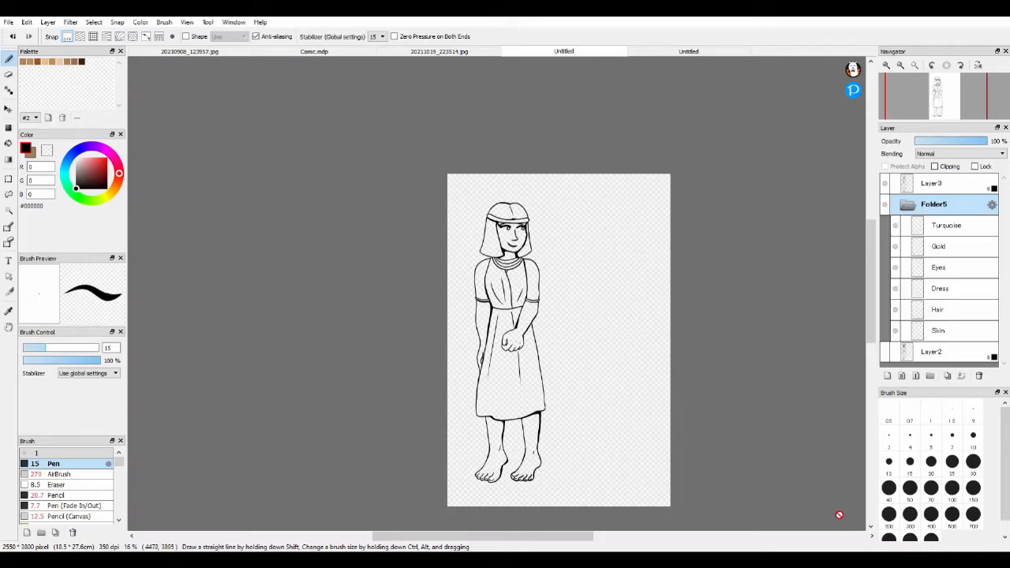
Step: Select the Skins layer and pick the warm brown skin colour
left_click(937, 331)
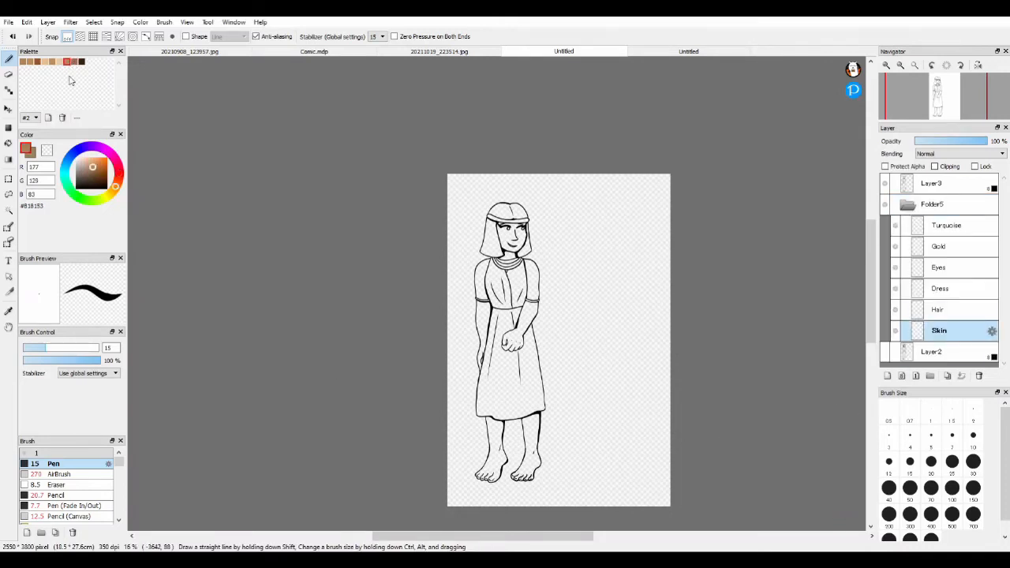
left_click(506, 237)
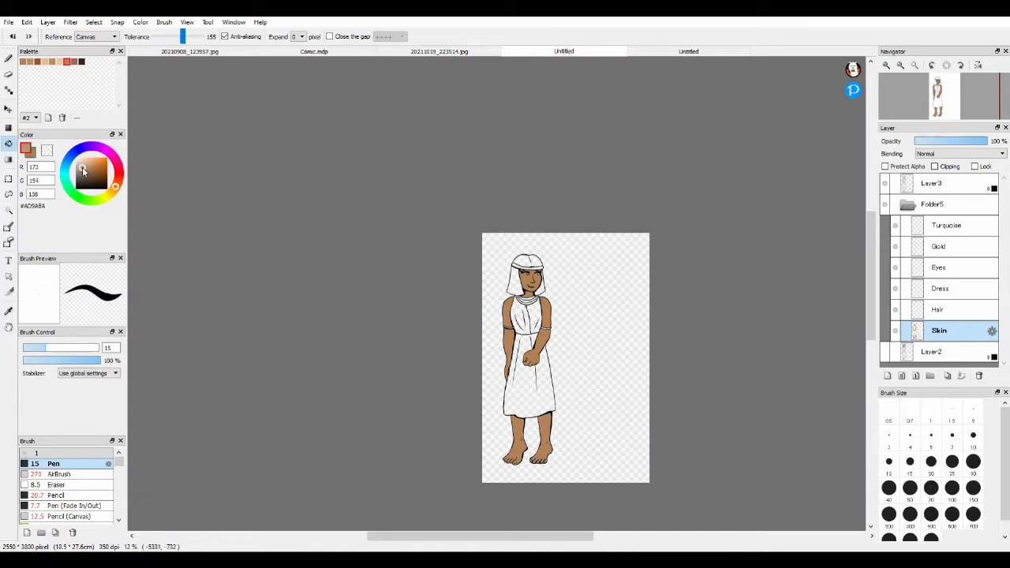
Step: Fill the hair dark brown and patch the skin-brown gap at the neck
left_click(104, 183)
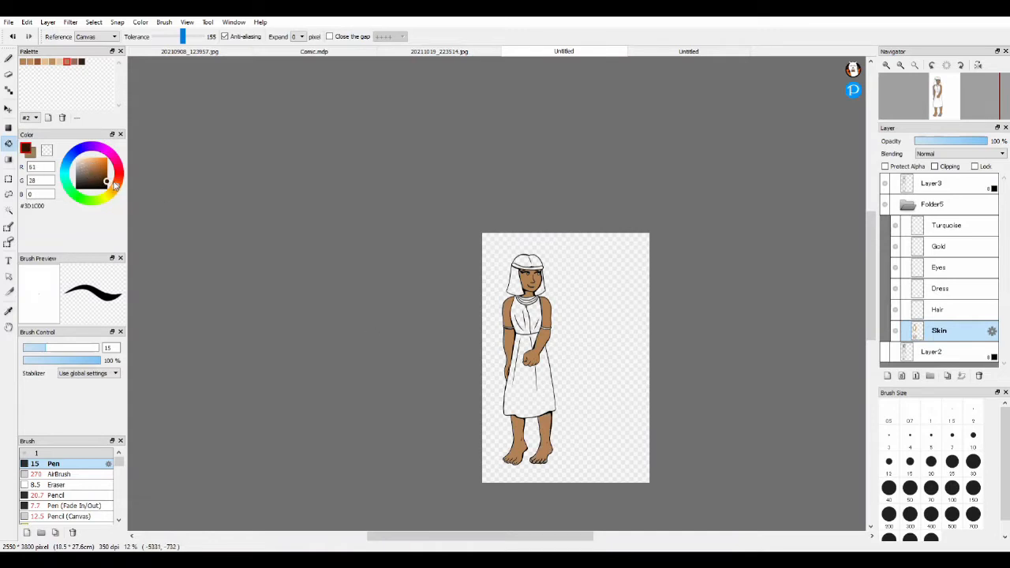
left_click(937, 309)
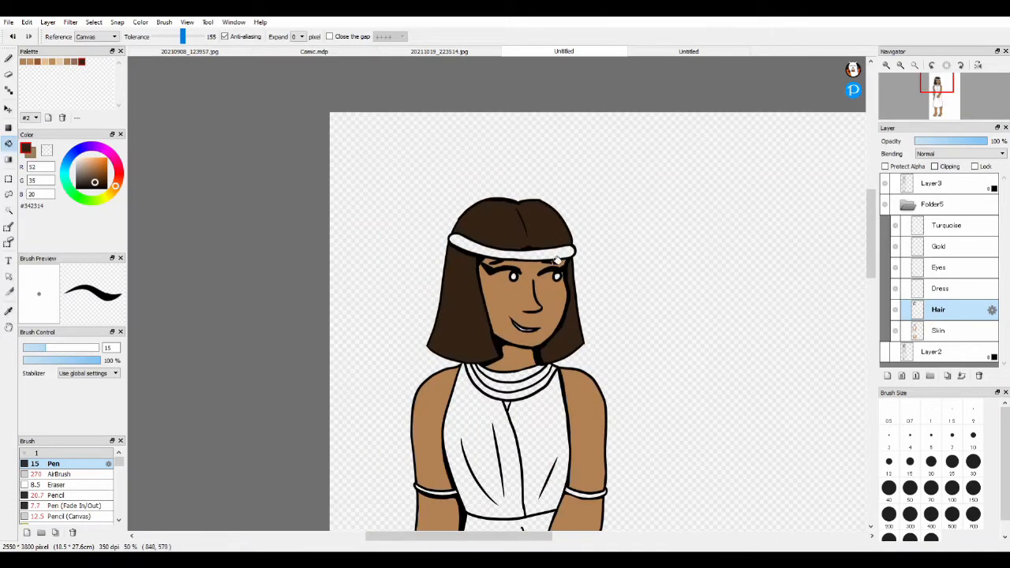
left_click(938, 287)
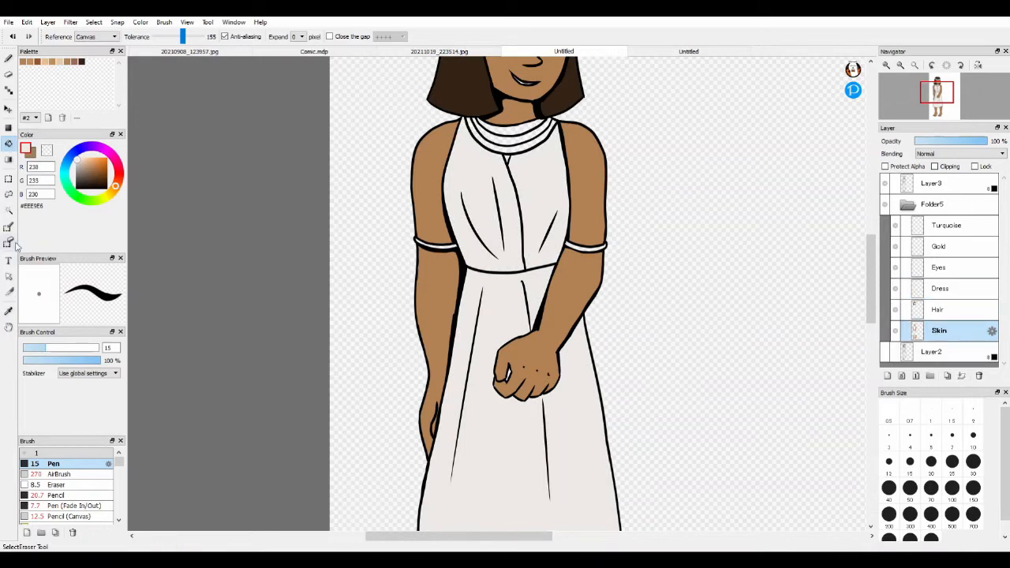
left_click(518, 154)
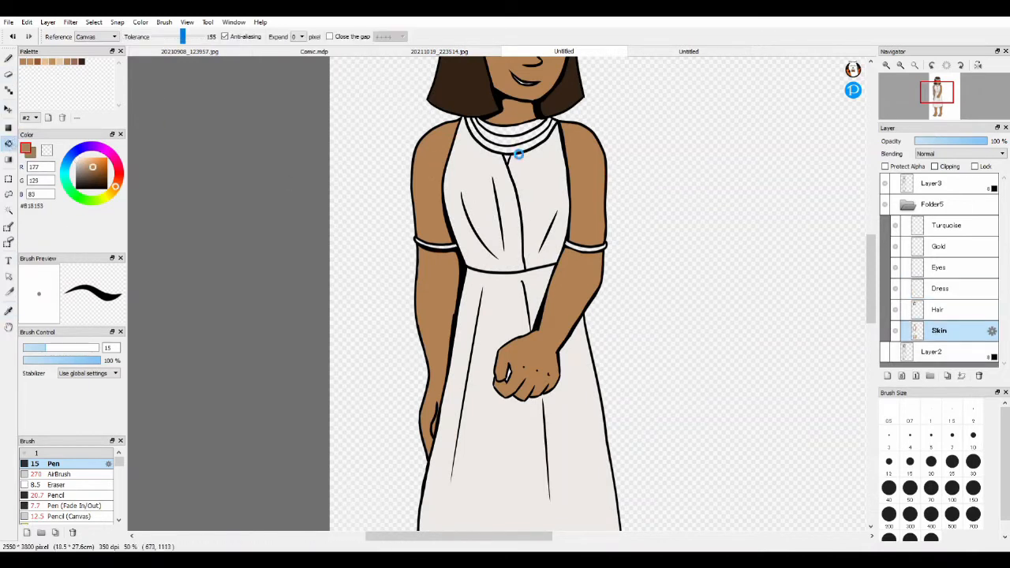
left_click(934, 310)
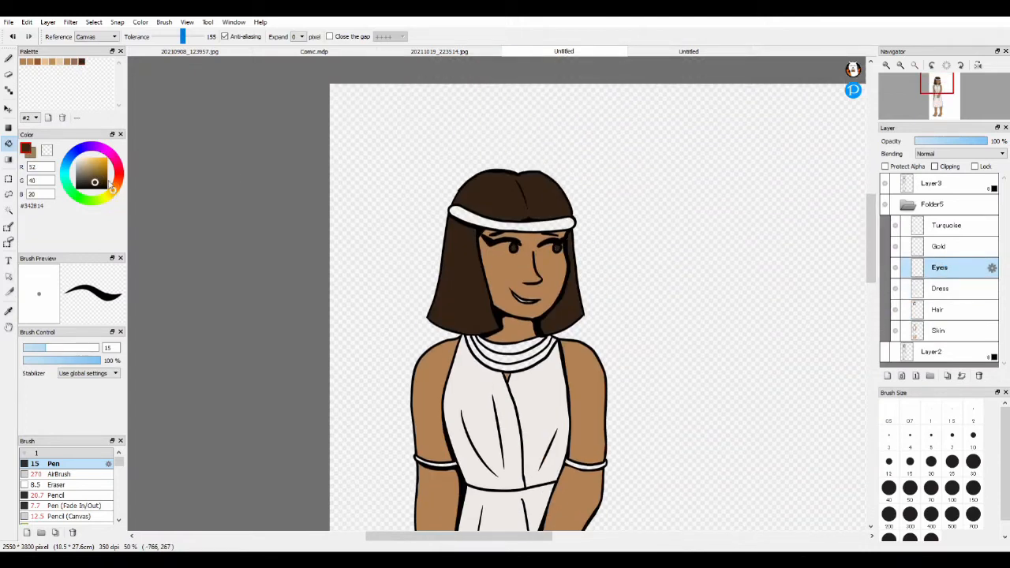
left_click(947, 246)
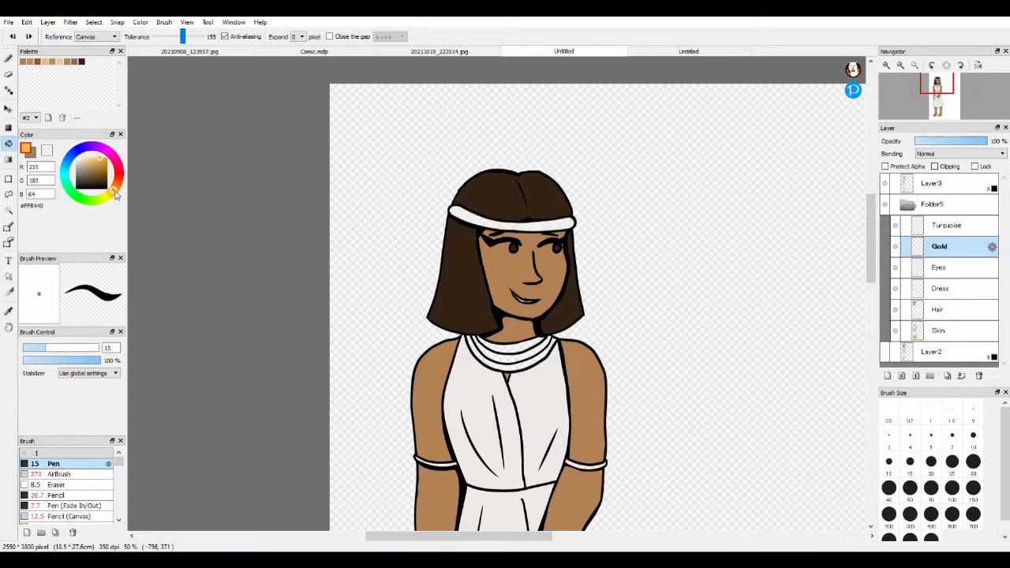
Step: Fill the headband and armbands gold, then move to the Turquoise layer
left_click(101, 186)
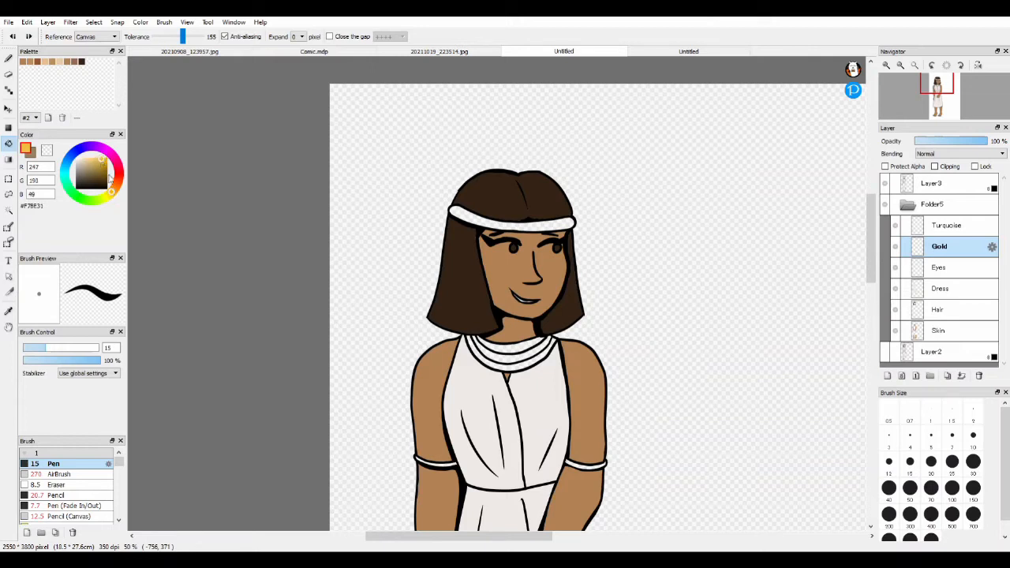
left_click(94, 161)
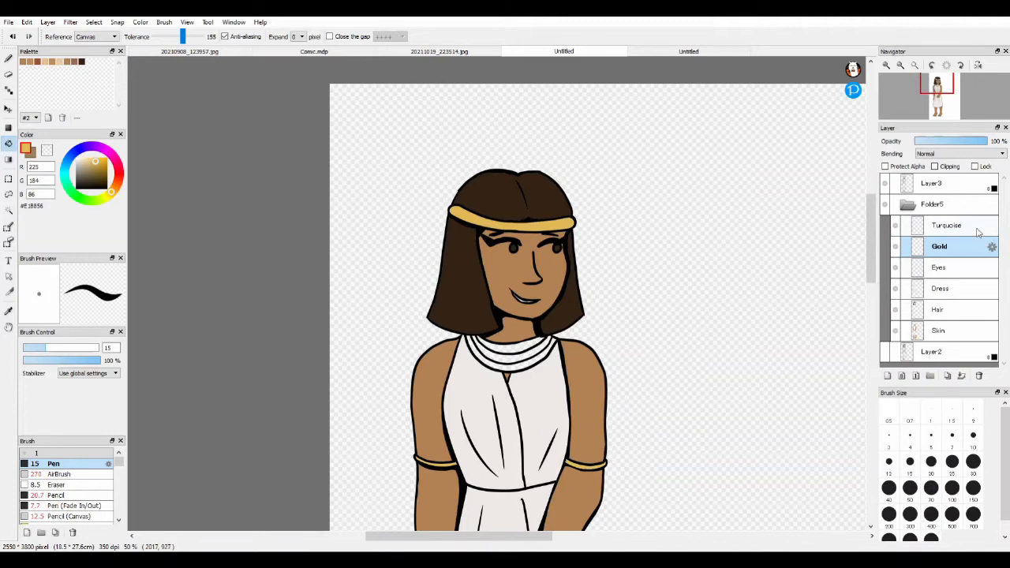
left_click(947, 224)
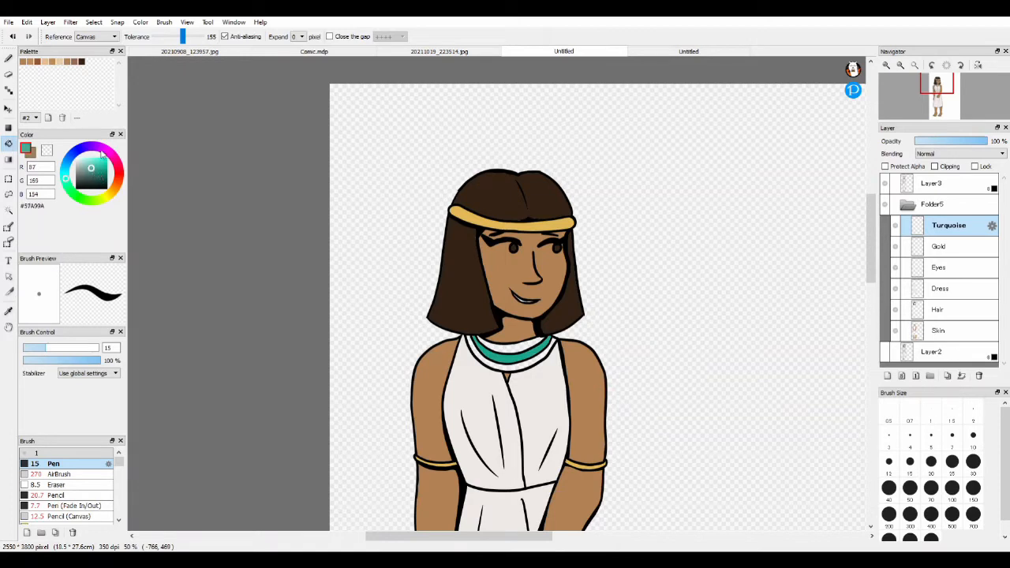
Step: Fill the collar with turquoise and blue bands to finish the flat colours
left_click(99, 175)
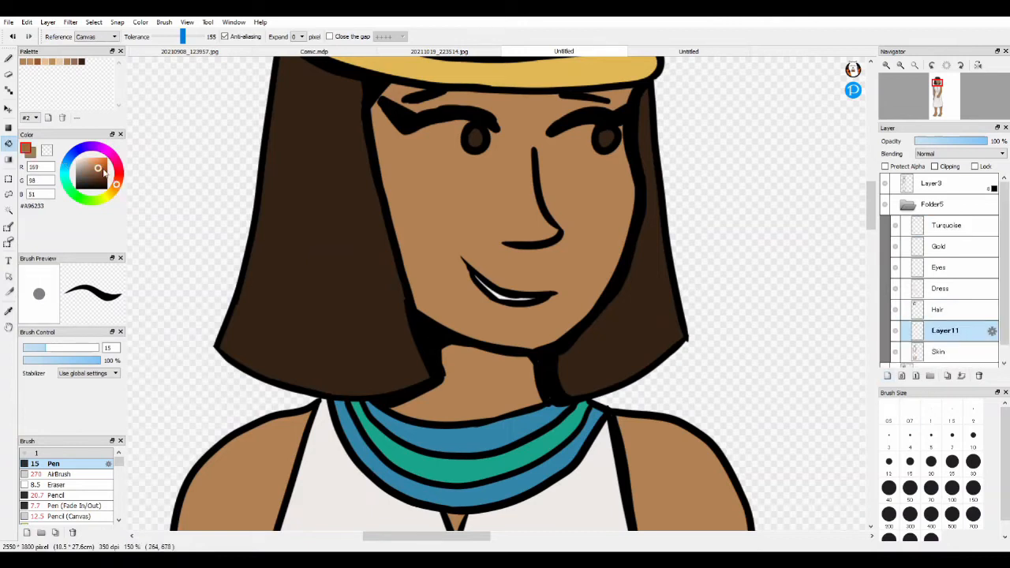
left_click(101, 170)
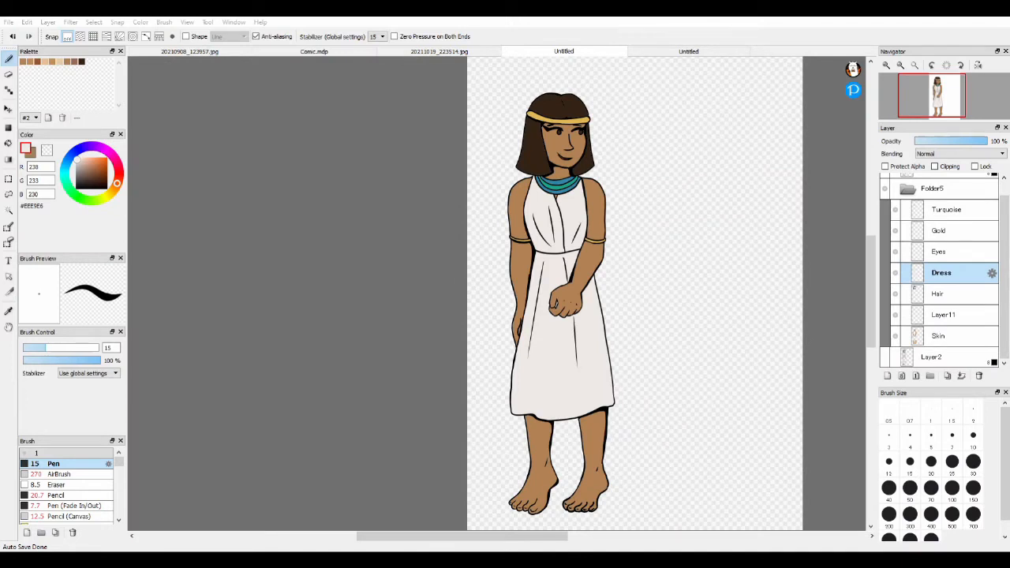
Step: Add a new layer clipped to the skin and pick a purple for cel shading
left_click(938, 336)
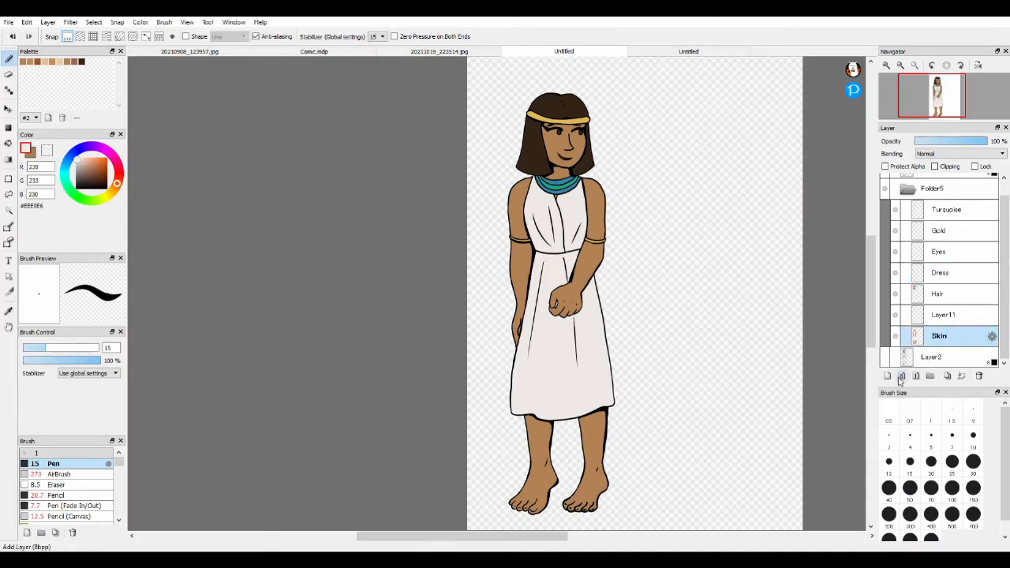
left_click(900, 376)
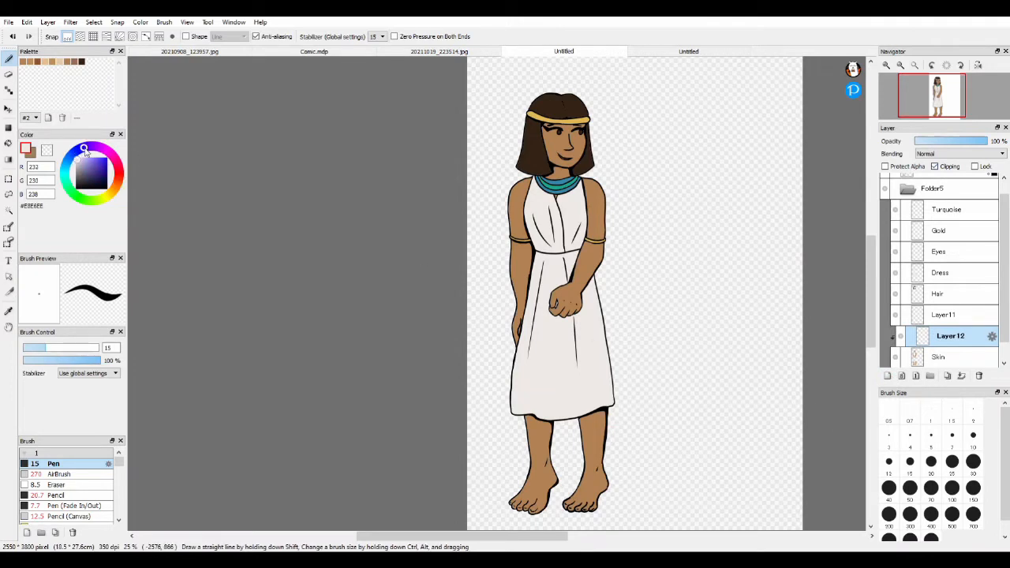
left_click(104, 180)
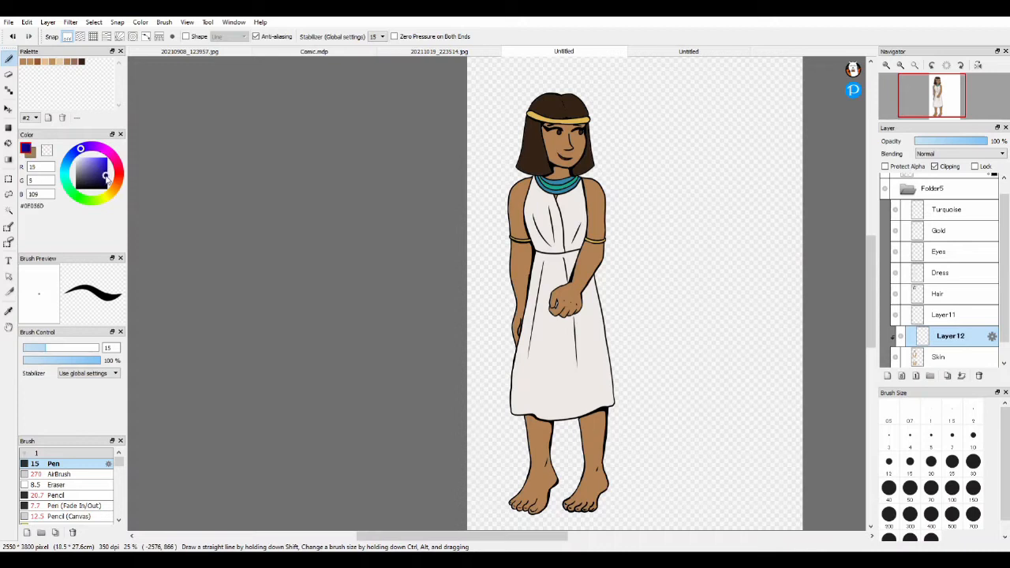
left_click(104, 177)
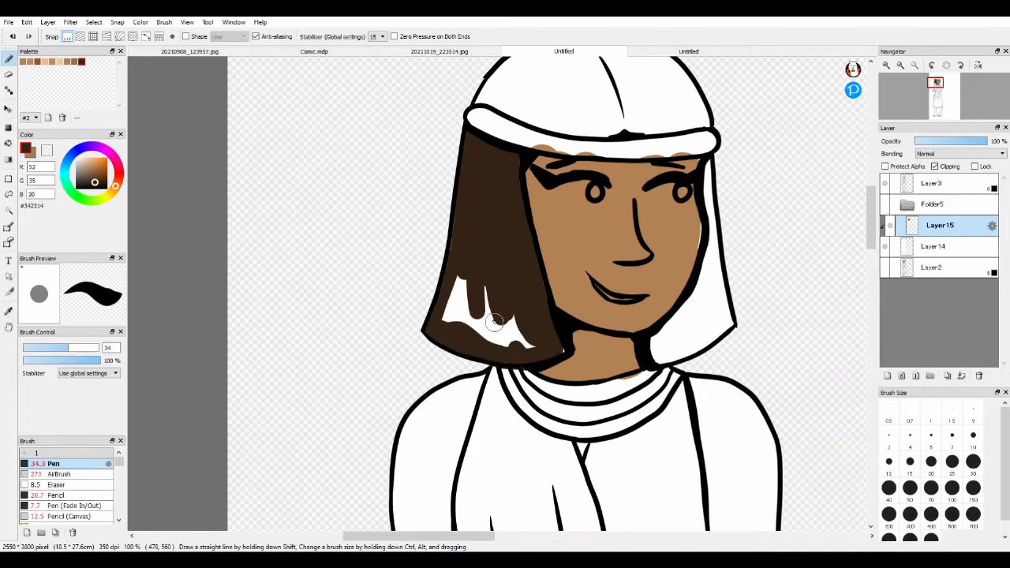
Step: Paint purple shadow on the neck beneath the hair and collar
left_click_drag(490, 323, 464, 205)
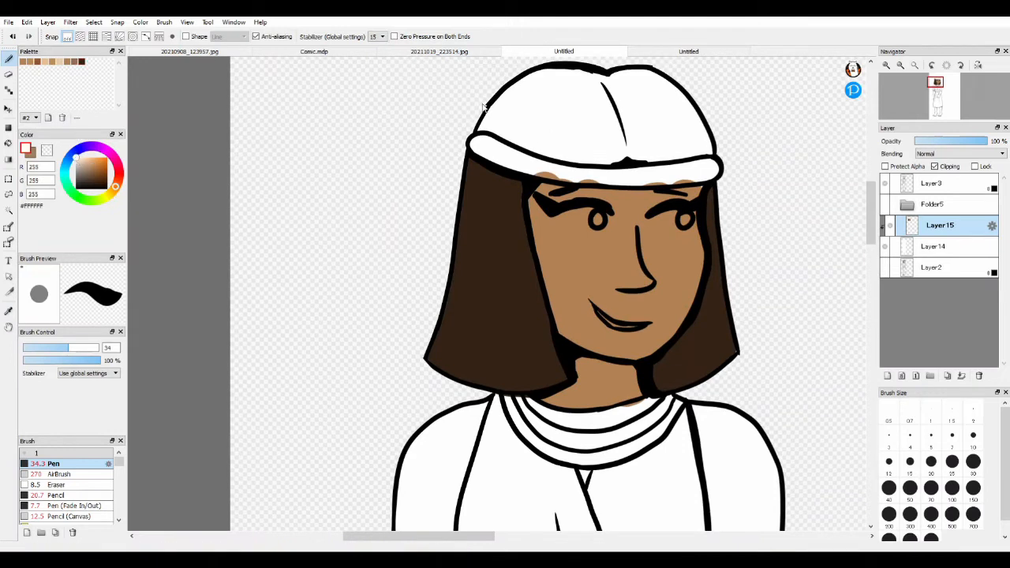
left_click(666, 218)
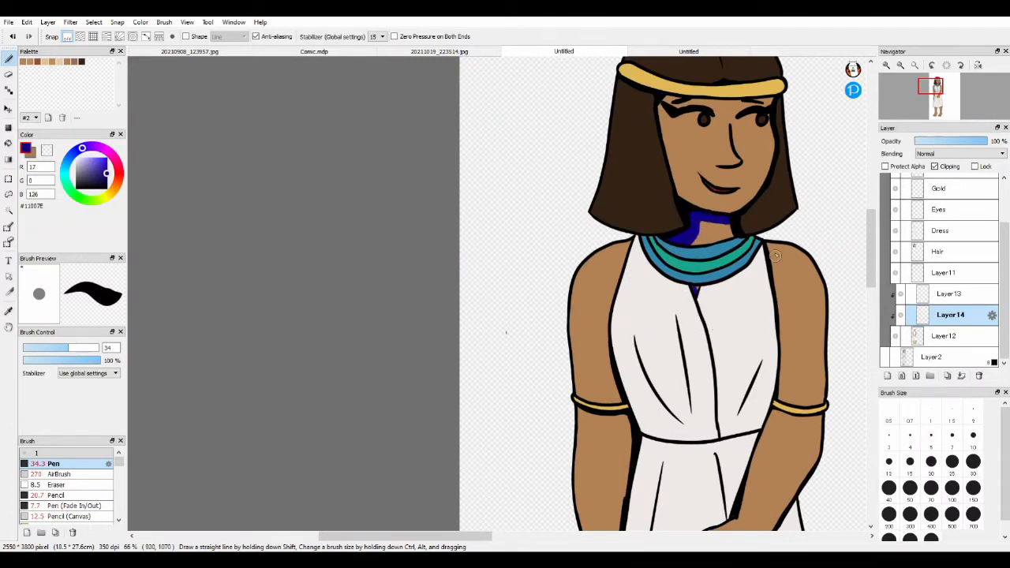
Step: Paint purple cel shadows along the face edge, arms and legs
left_click_drag(777, 256, 776, 403)
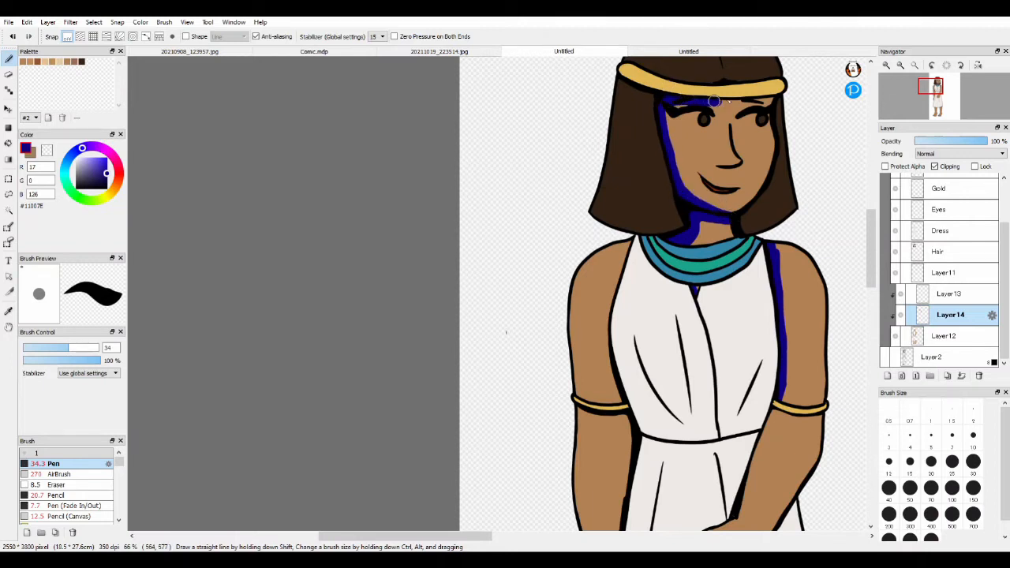
scroll("down", 3)
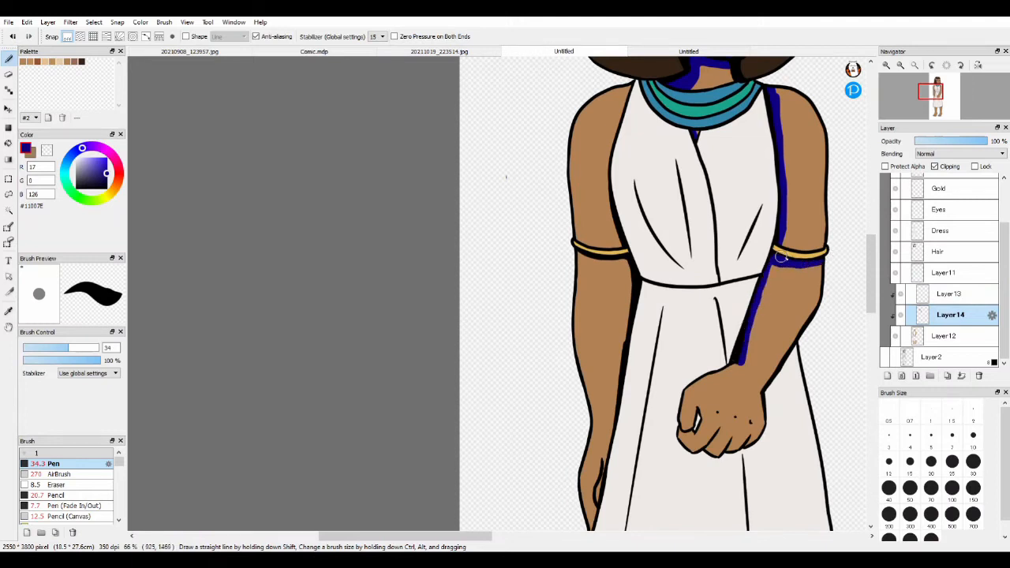
left_click_drag(781, 260, 738, 355)
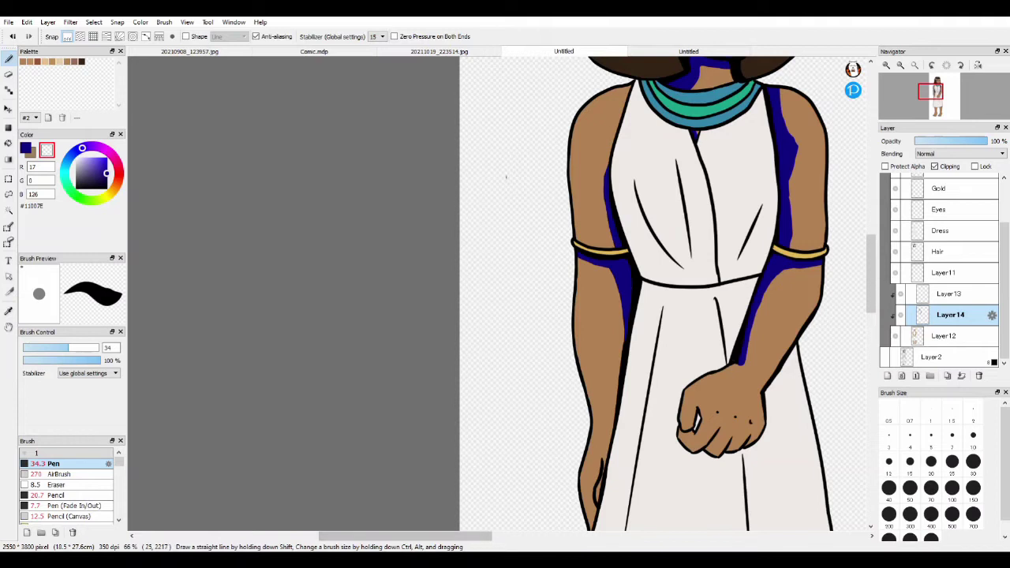
mouse_move(802, 142)
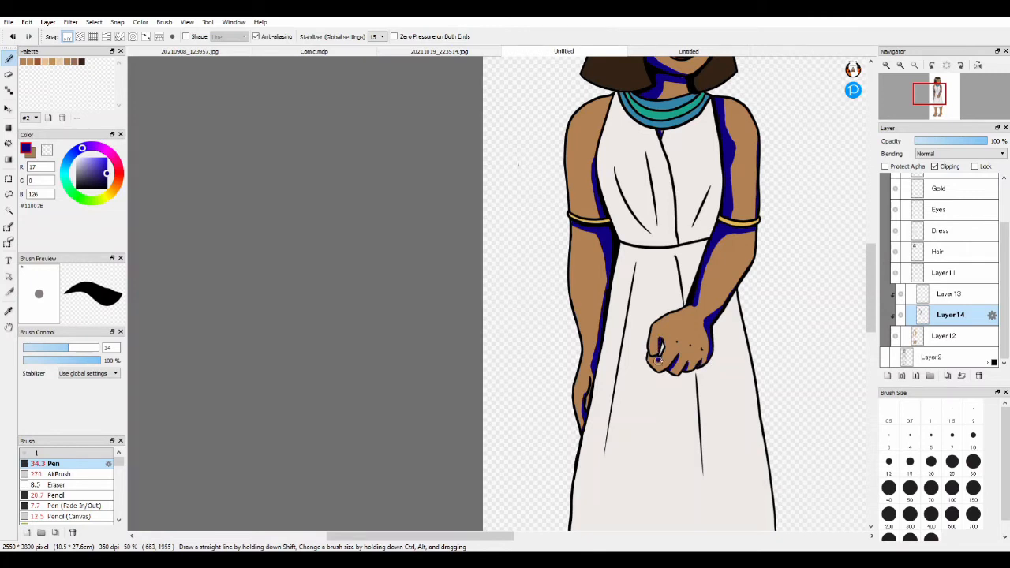
scroll("down", 3)
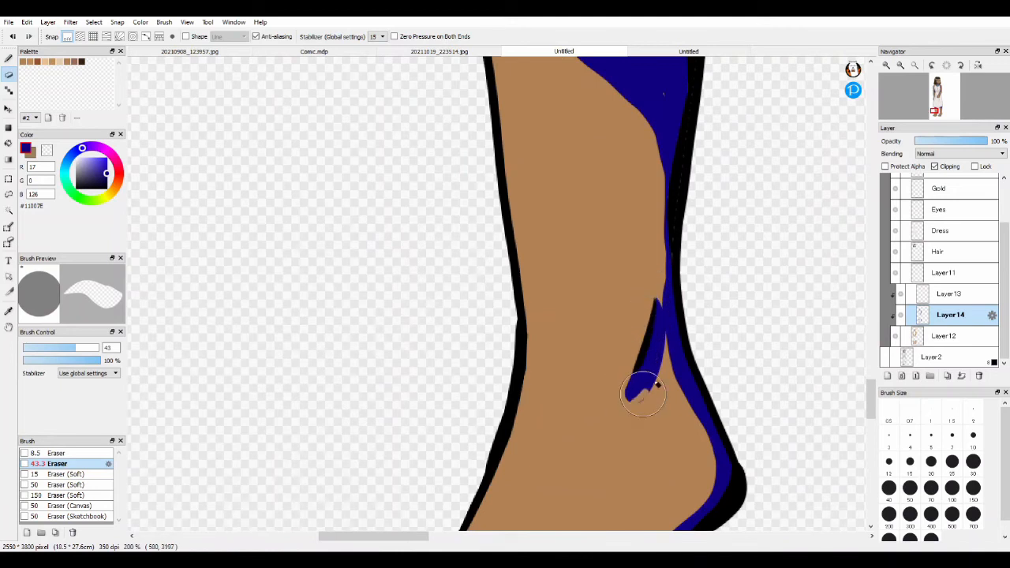
Step: Erase stray purple shading on the leg so it sits inside the skin
left_click_drag(644, 395, 663, 339)
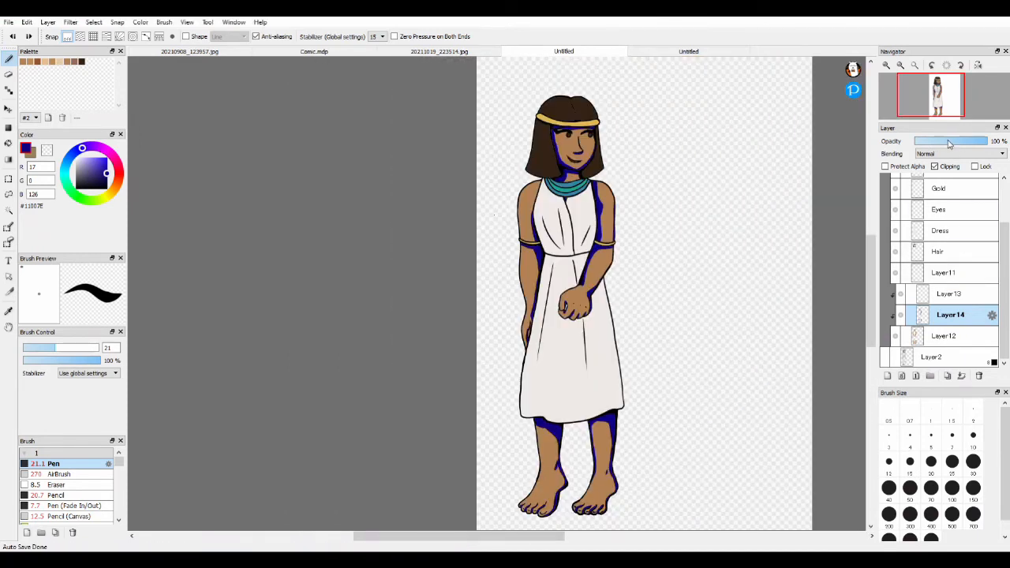
Step: Lower the purple shading opacity and draw brown fold lines down the white dress
left_click_drag(994, 142, 925, 142)
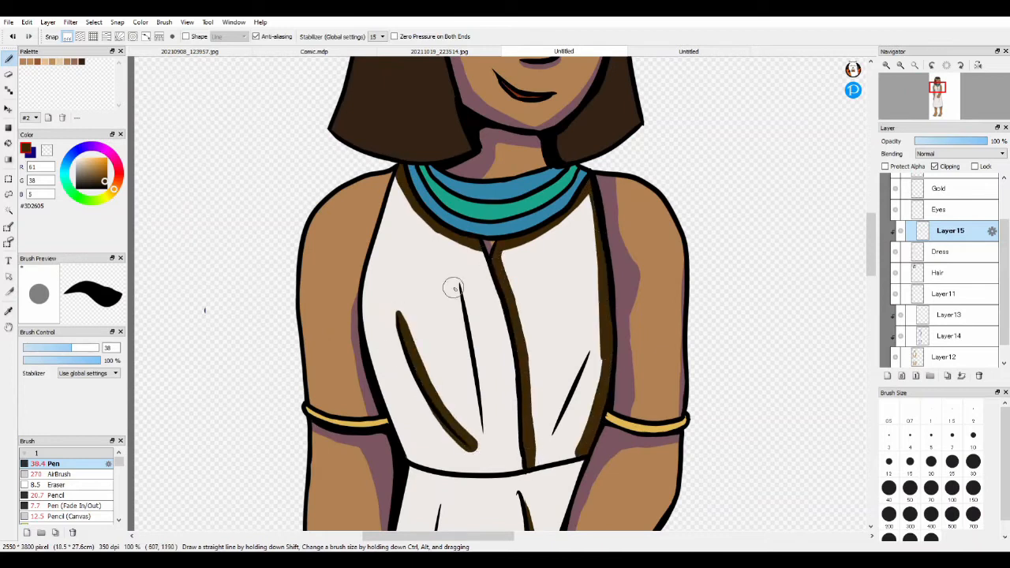
left_click_drag(455, 284, 545, 434)
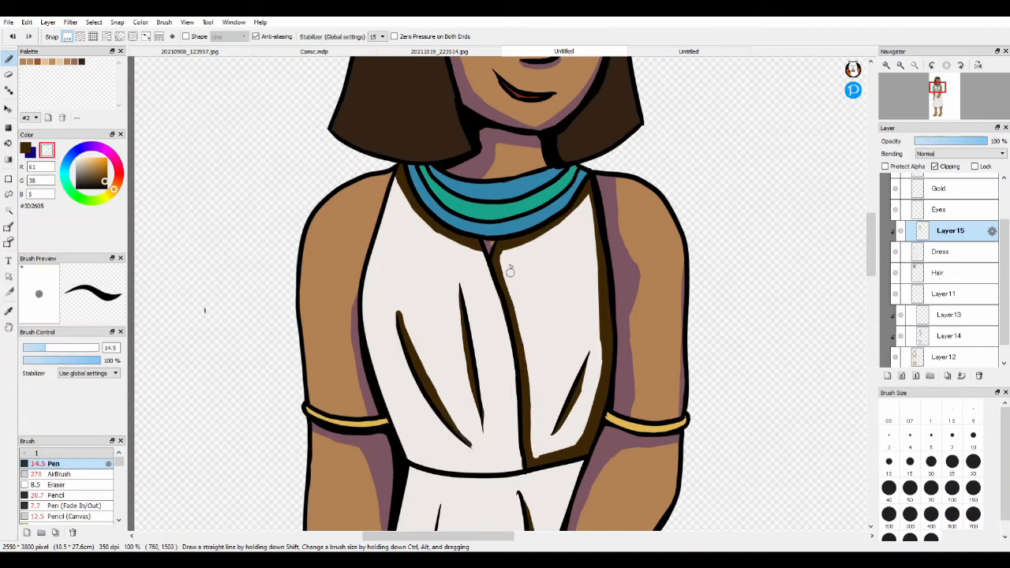
scroll("down", 3)
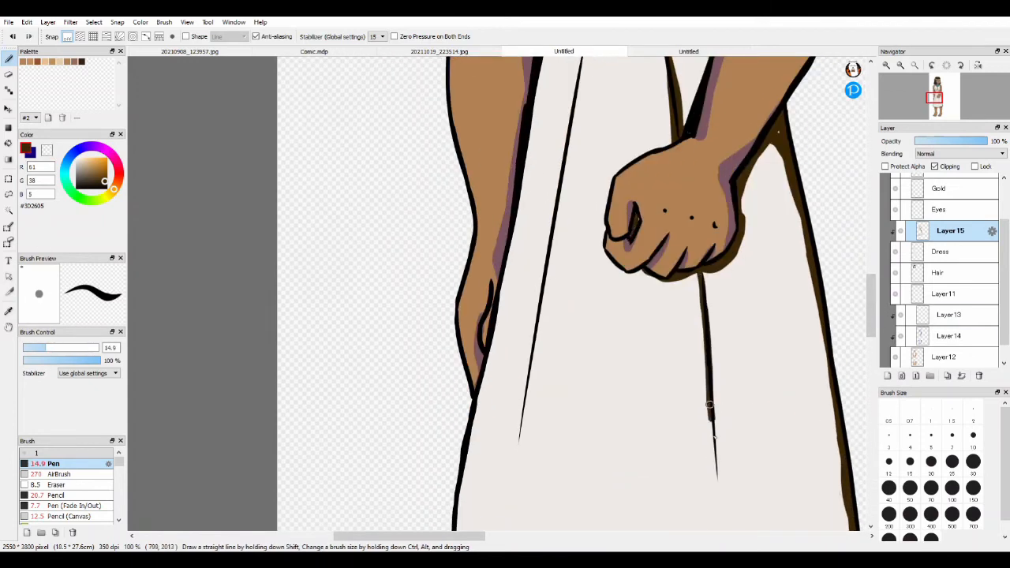
scroll("down", 3)
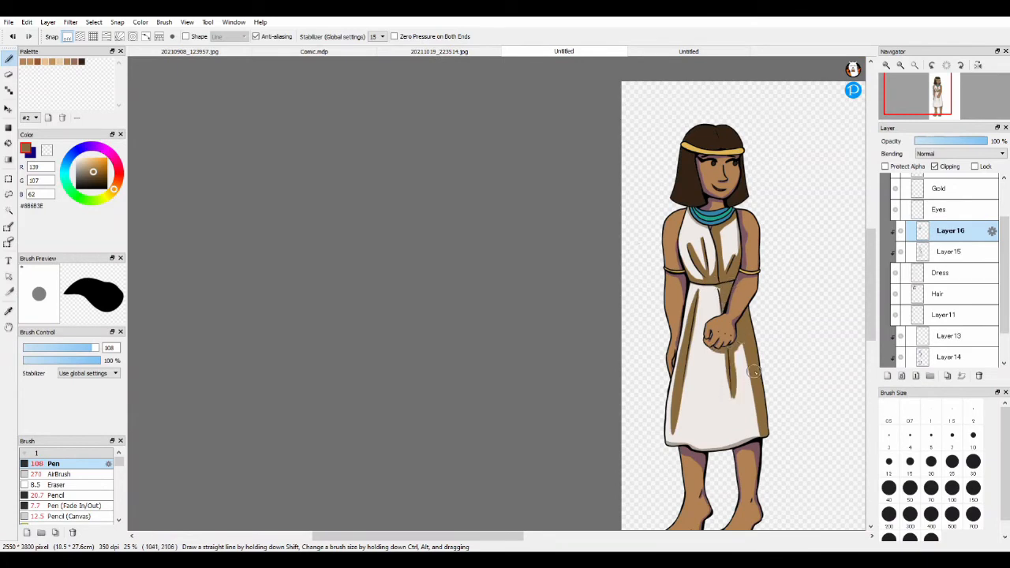
Step: Lower the brown dress shading layer to about 58% opacity
left_click_drag(979, 141, 944, 140)
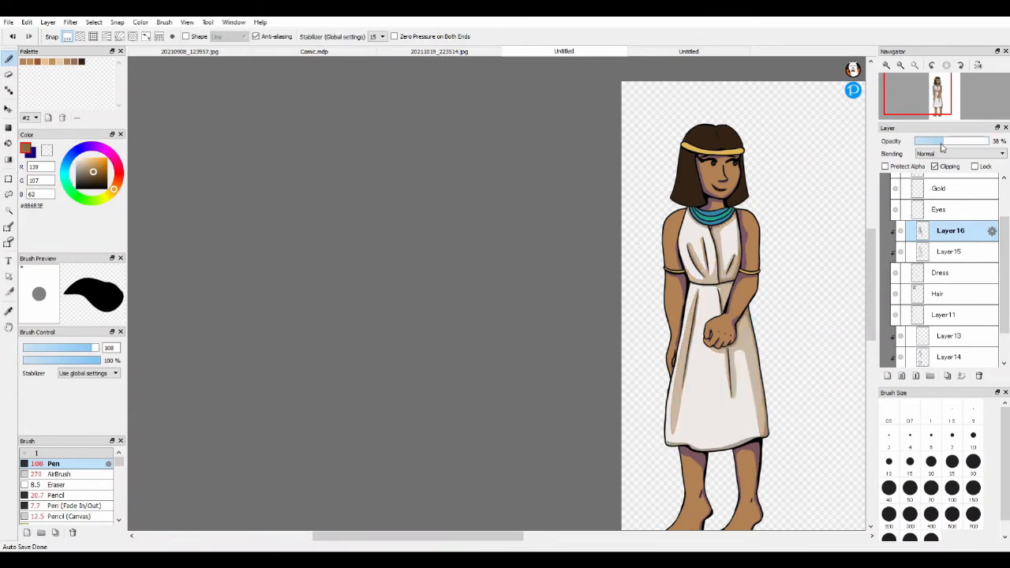
left_click_drag(955, 141, 928, 141)
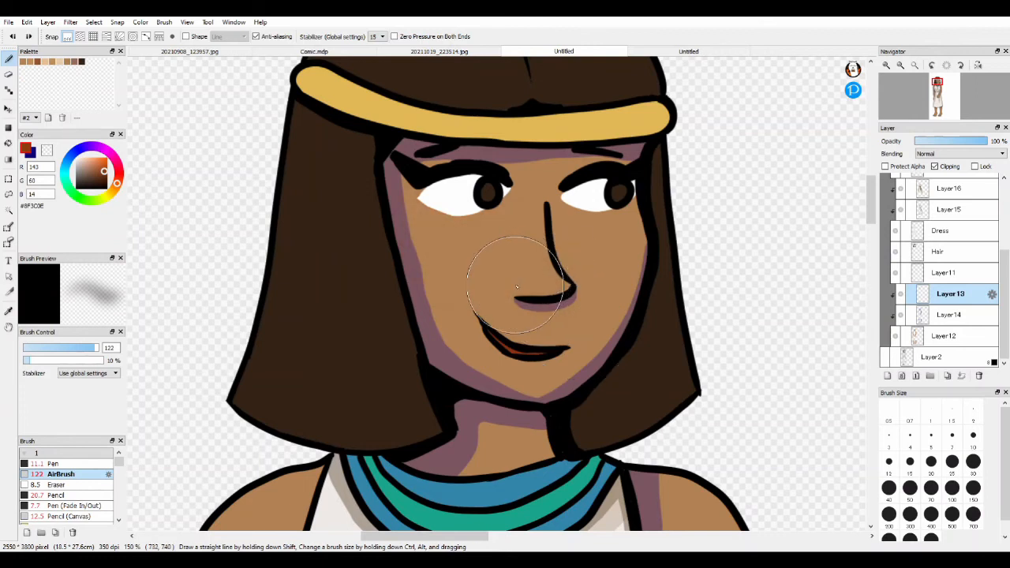
Step: Airbrush warm colour onto the face, then soften the purple skin shading layer
left_click_drag(517, 285, 632, 217)
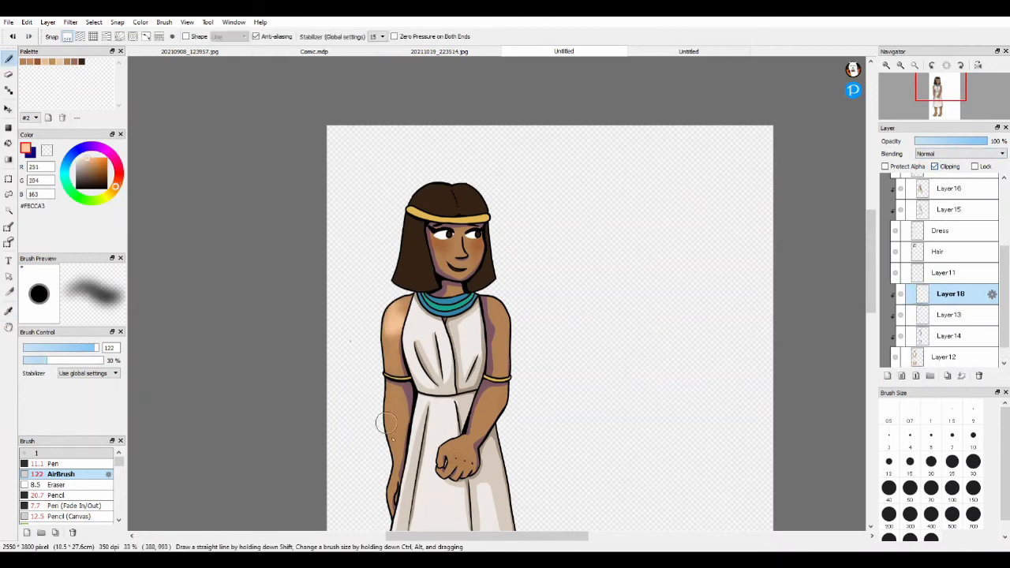
mouse_move(494, 354)
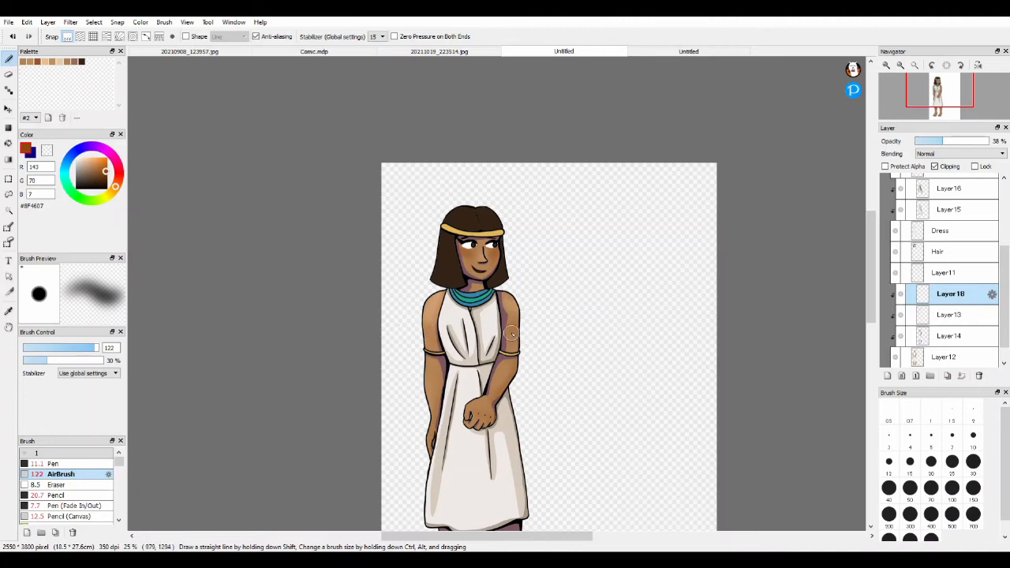
left_click(947, 316)
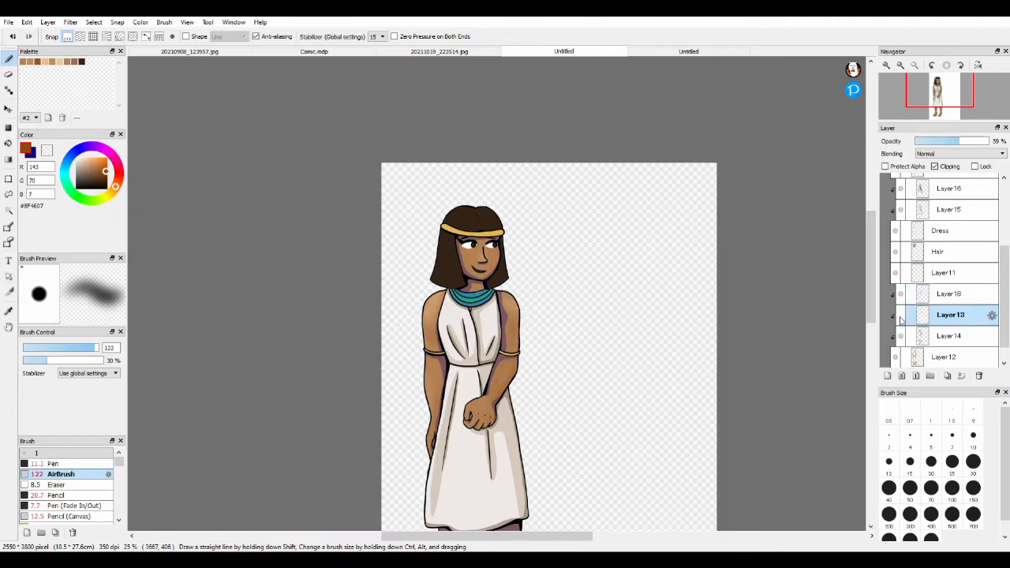
left_click_drag(950, 141, 934, 141)
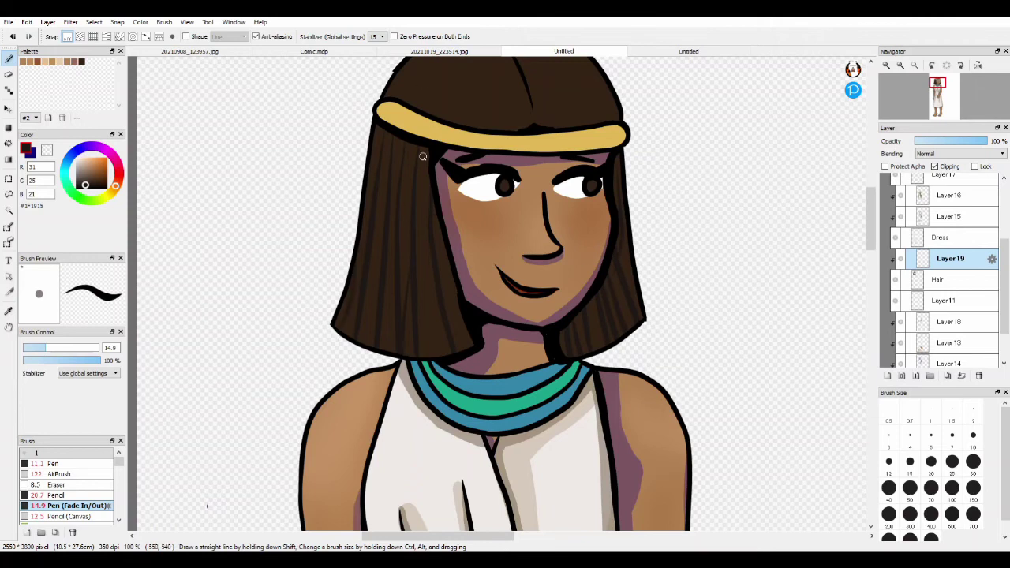
Step: Draw dark fade-in/out strand lines through the hair, leading into a soft crown shine
scroll("down", 3)
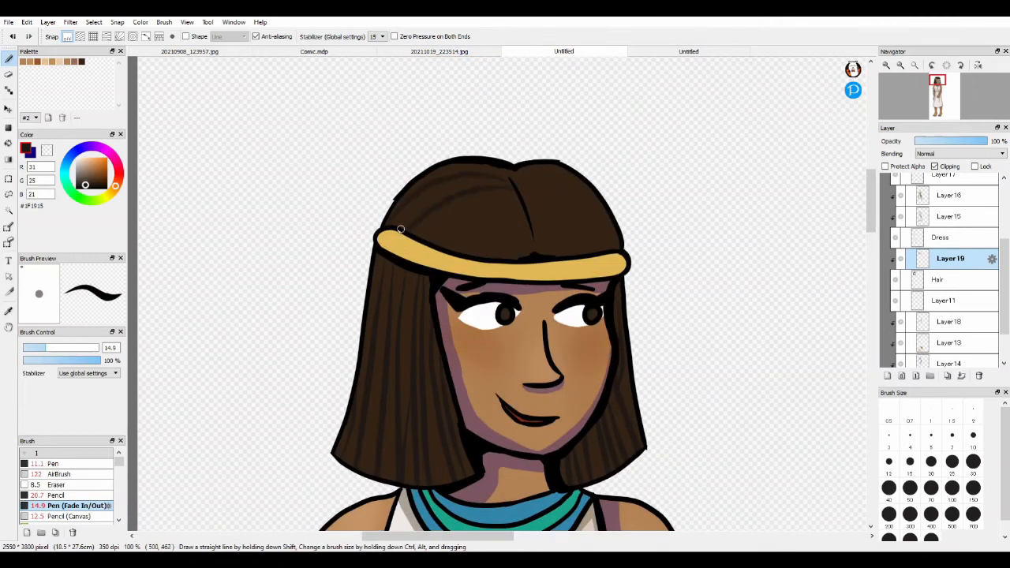
left_click_drag(401, 229, 502, 208)
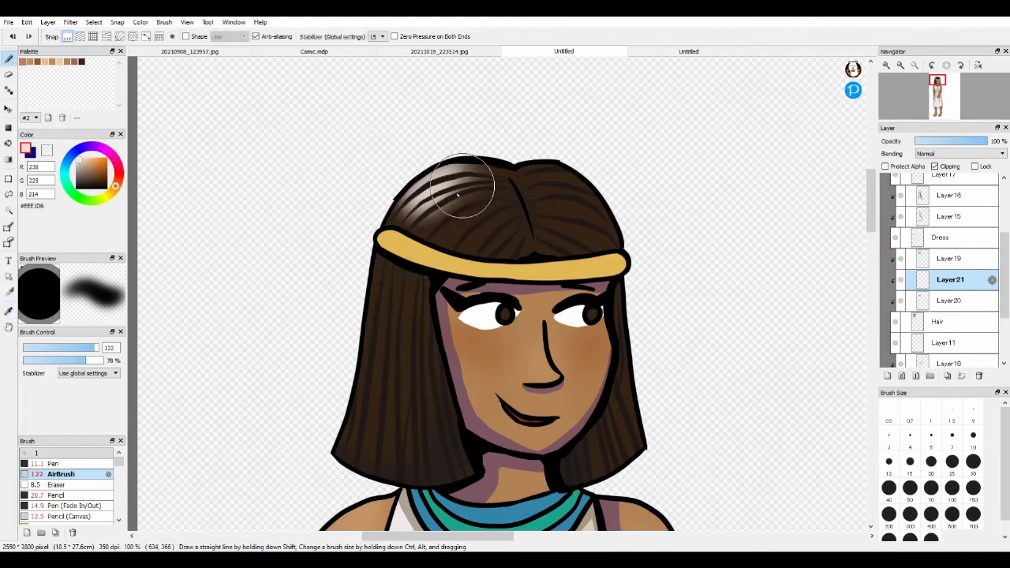
Step: Lower the shine layer opacity to about 41% and return to Layer19 for crossing strands
left_click_drag(971, 142, 944, 142)
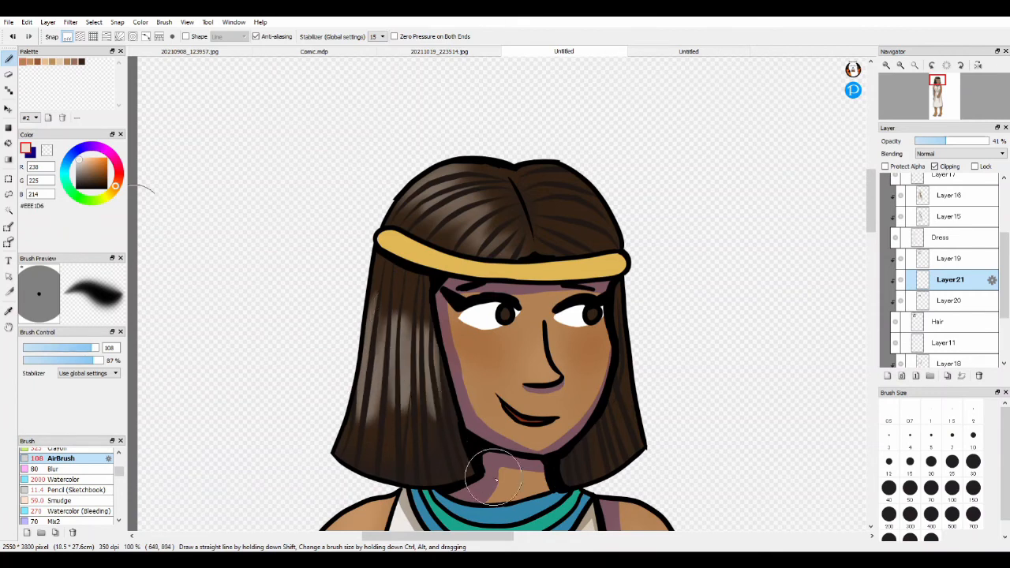
left_click(60, 500)
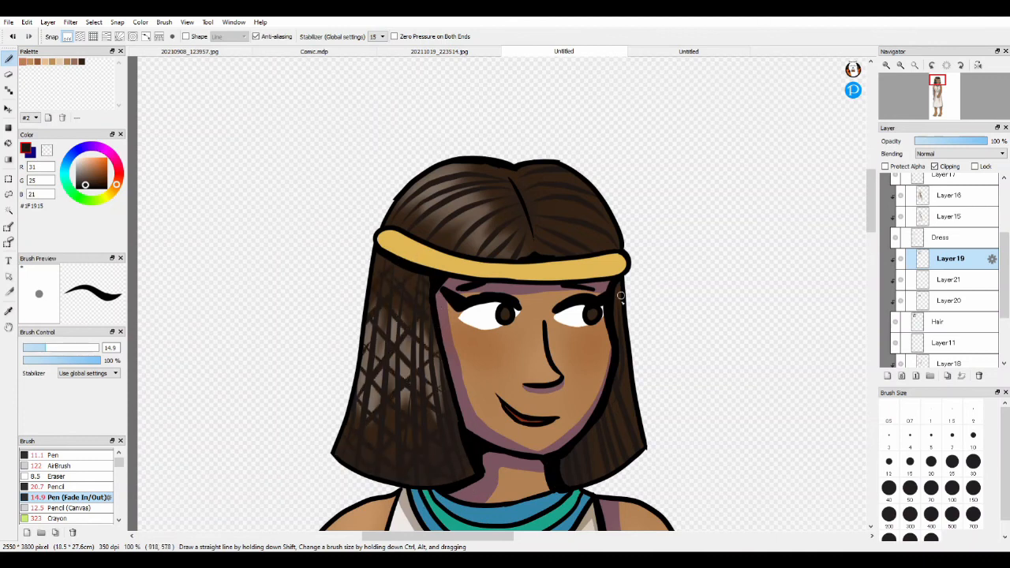
mouse_move(595, 360)
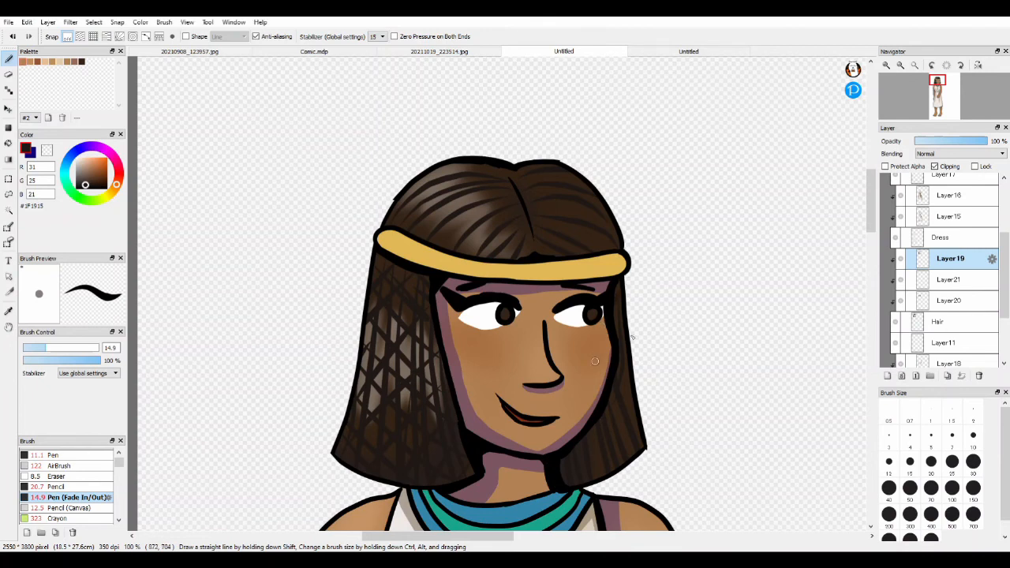